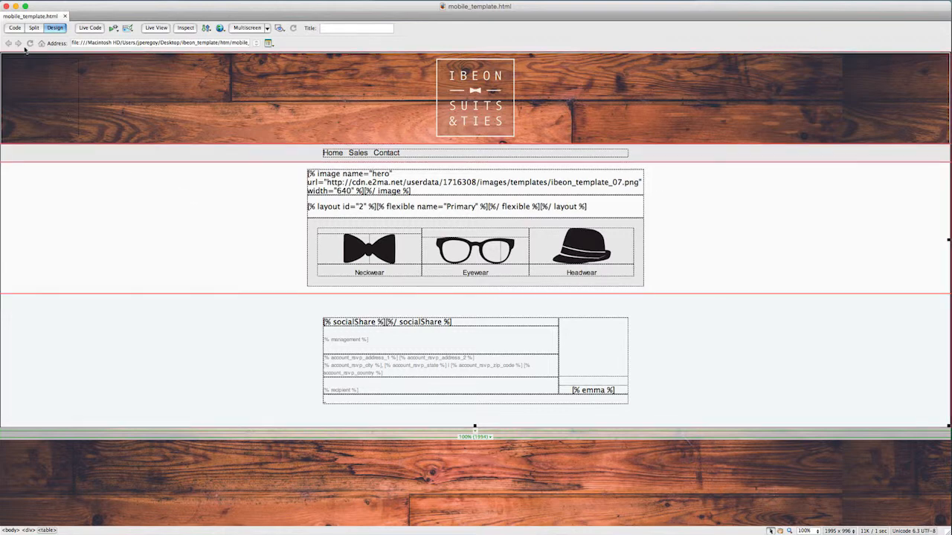
Step: Copy the full HTML of mobile_template.html from Dreamweaver's Code view
click(15, 26)
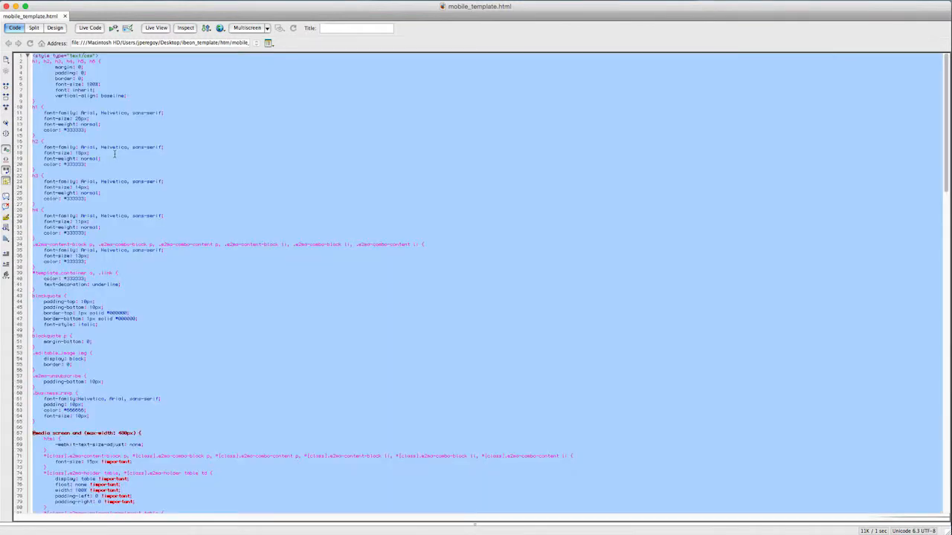
right_click(116, 156)
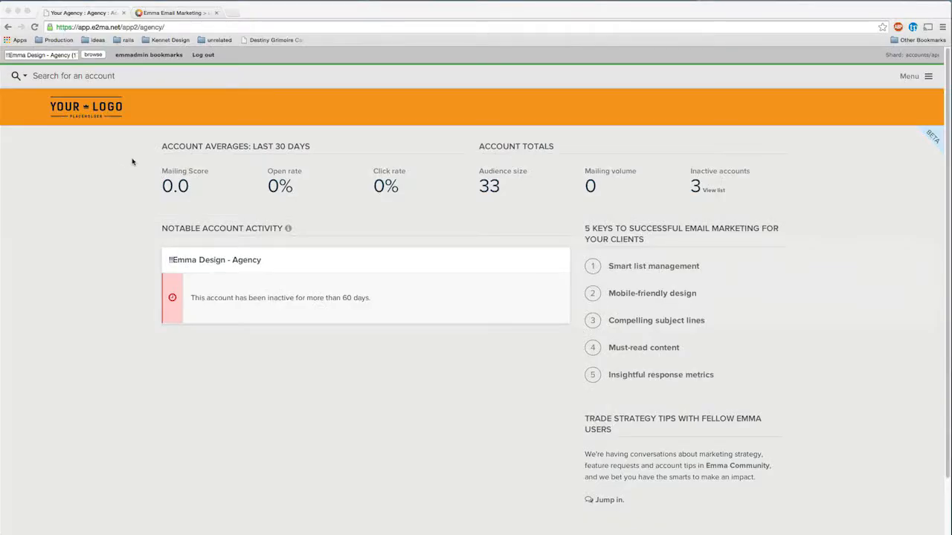
mouse_move(506, 134)
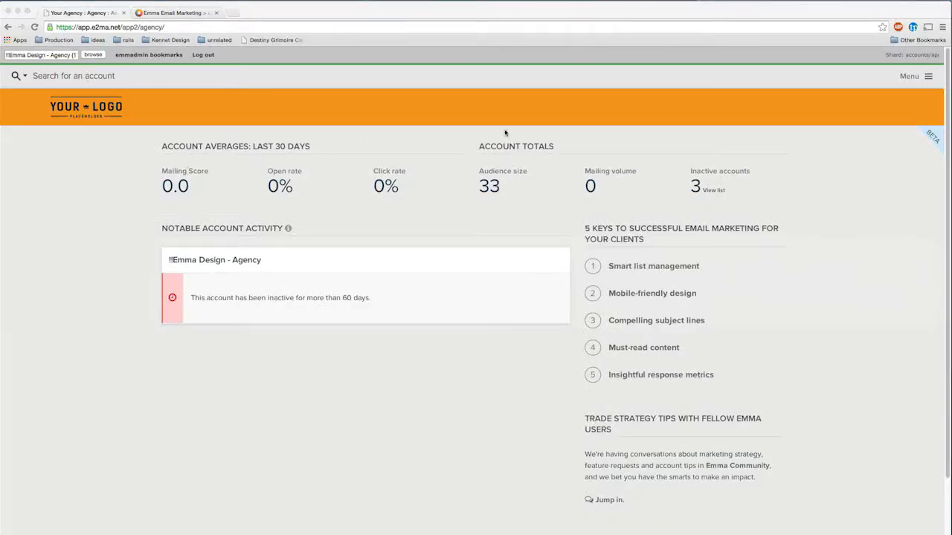
Step: Go to the agency's Assets templates page and start creating a new template
click(913, 76)
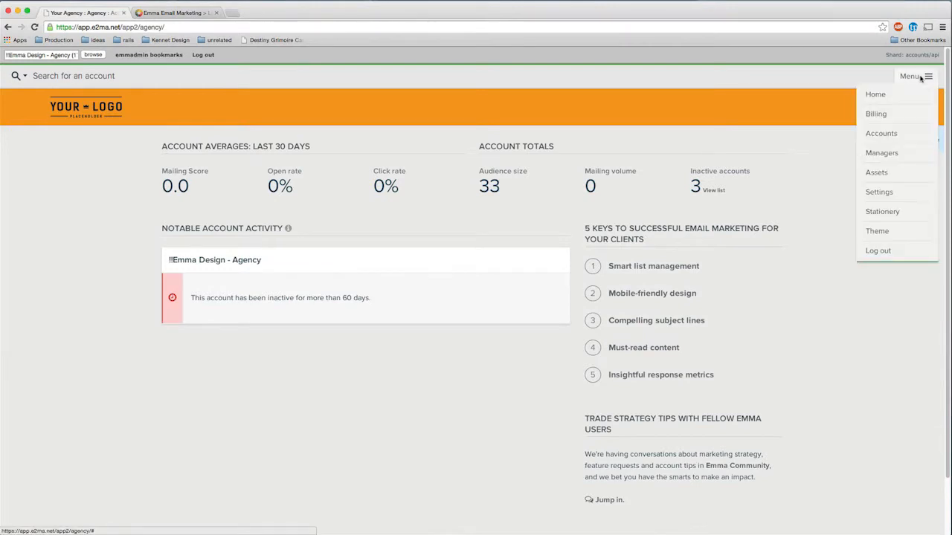
click(877, 172)
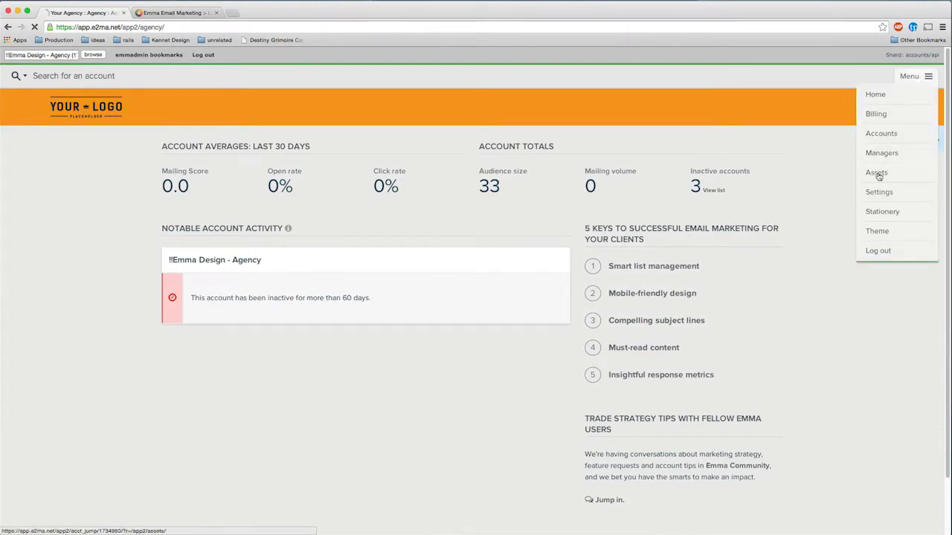
click(876, 172)
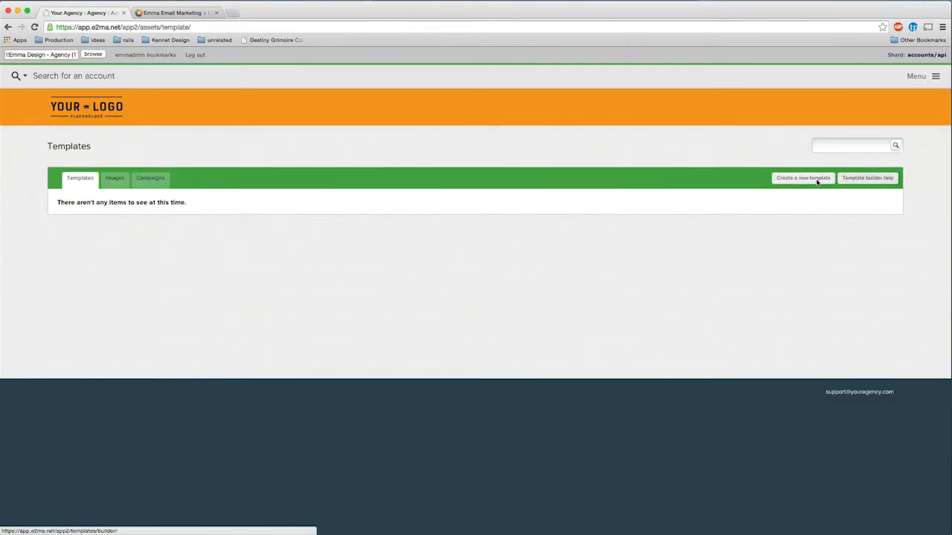
click(803, 179)
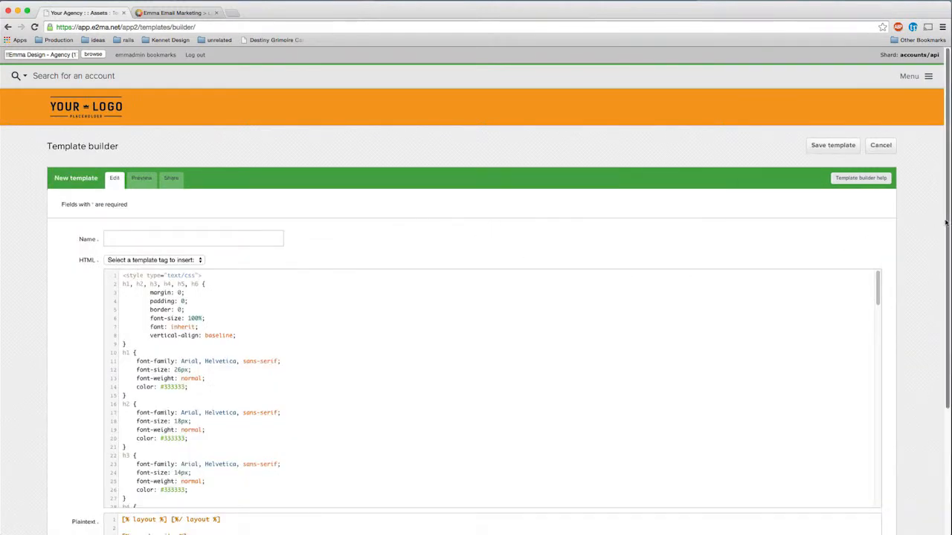
Step: Name the pasted-HTML template 'IBEON Mobile' and save it
scroll(down, 3)
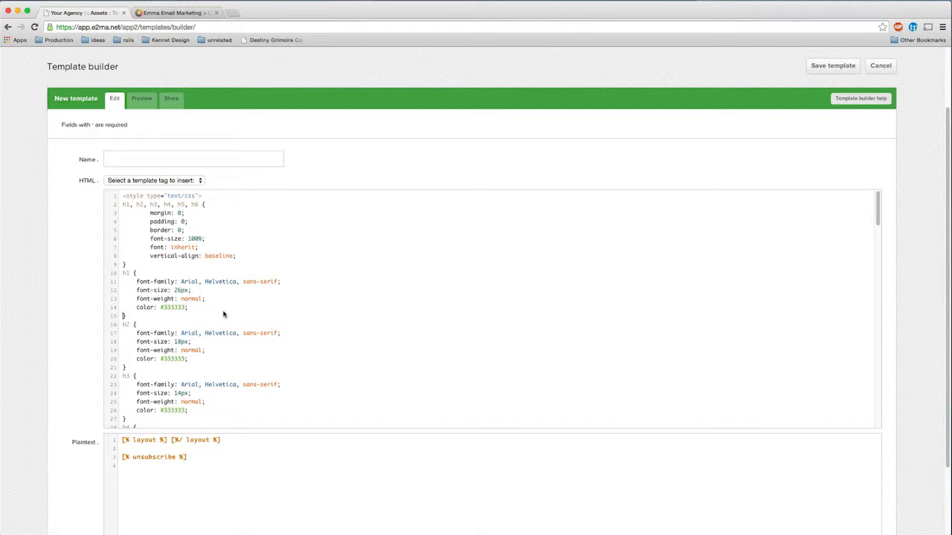
scroll(down, 3)
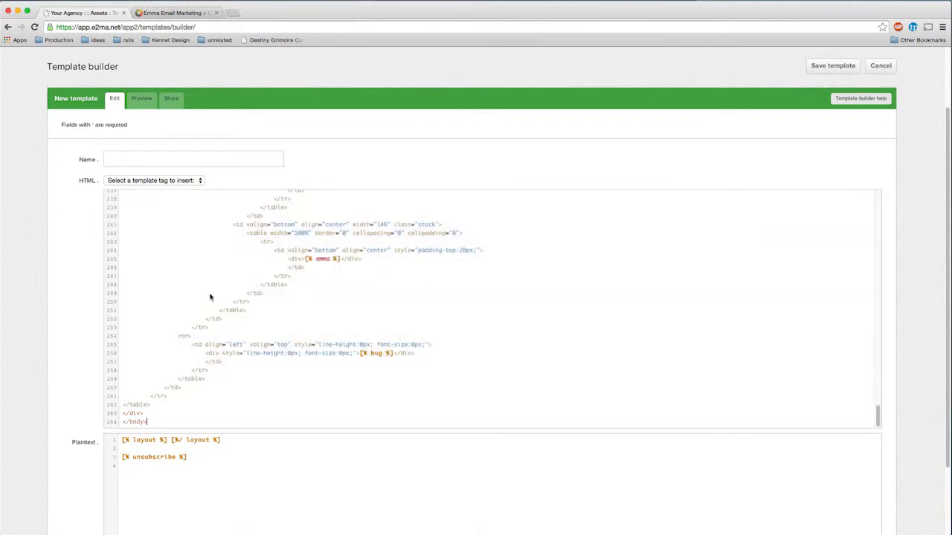
click(194, 158)
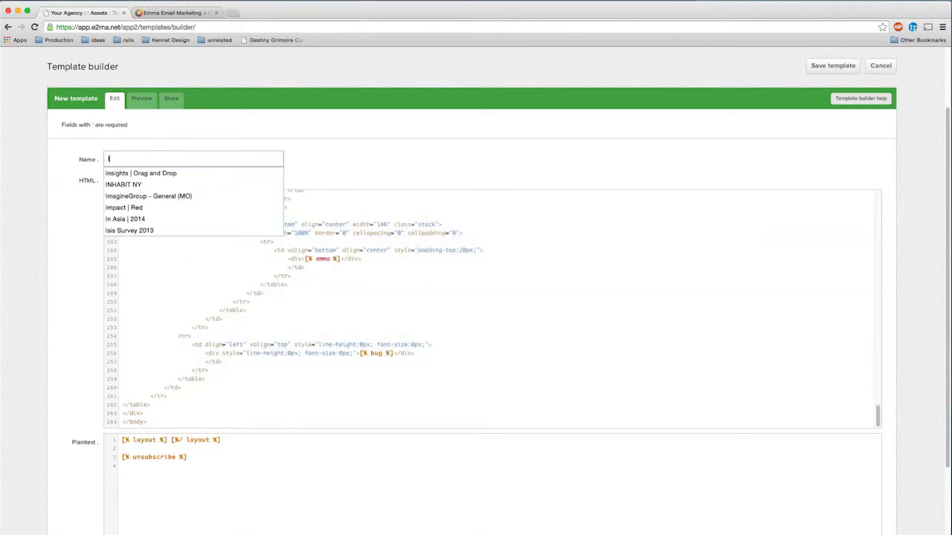
text(IBEON)
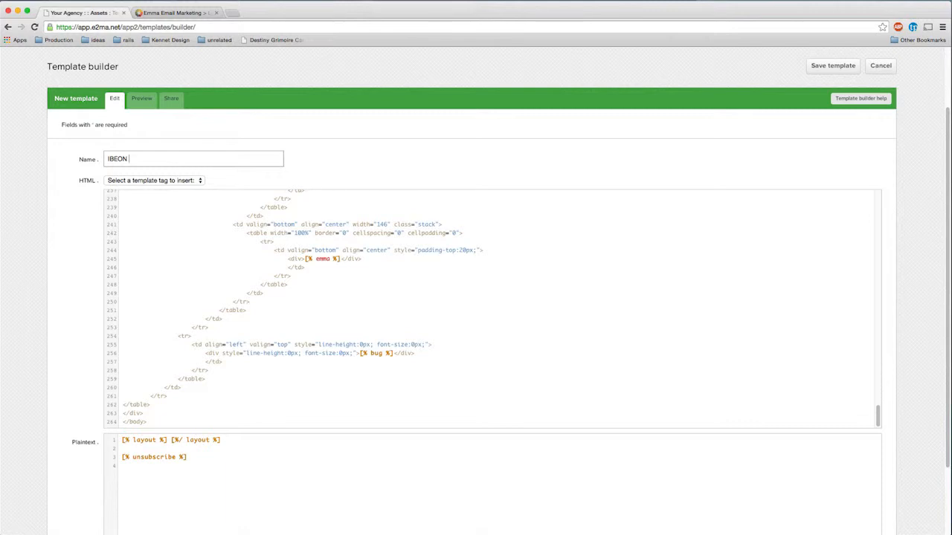
text(Mobile)
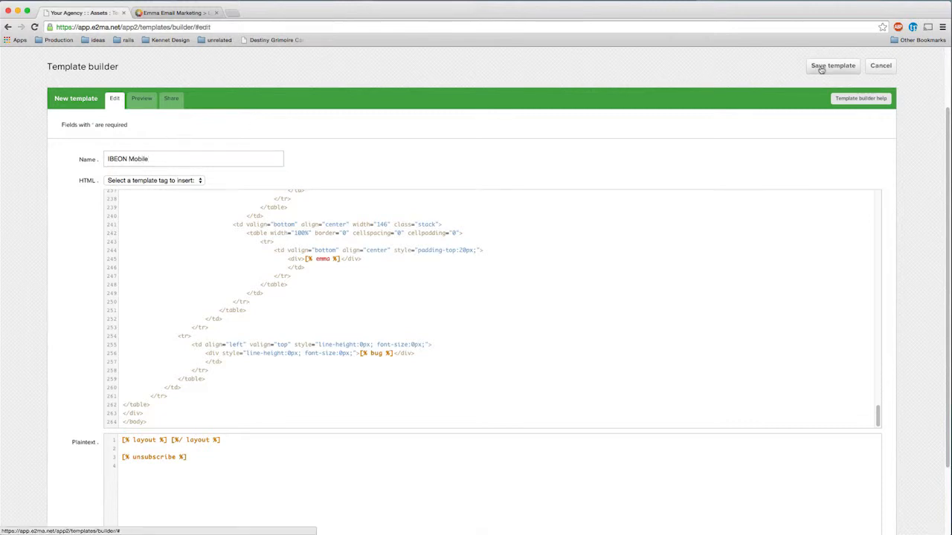
click(833, 65)
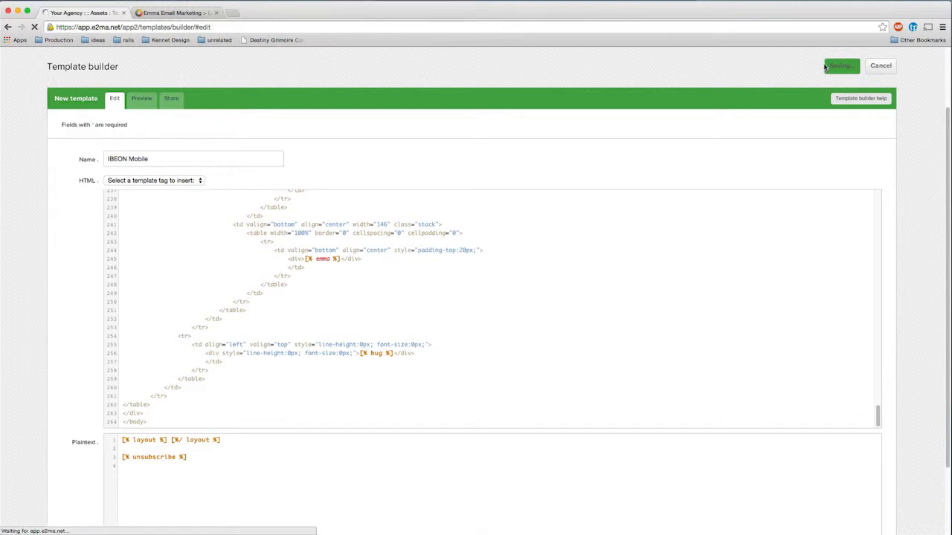
click(880, 65)
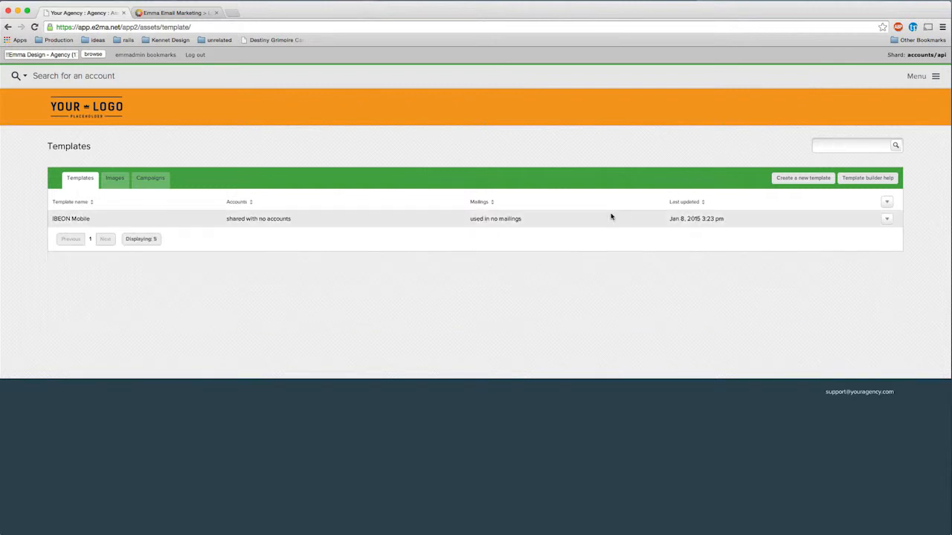
Step: Share IBEON Mobile with the Advanced Coding Examples account and save the sharing settings
click(258, 218)
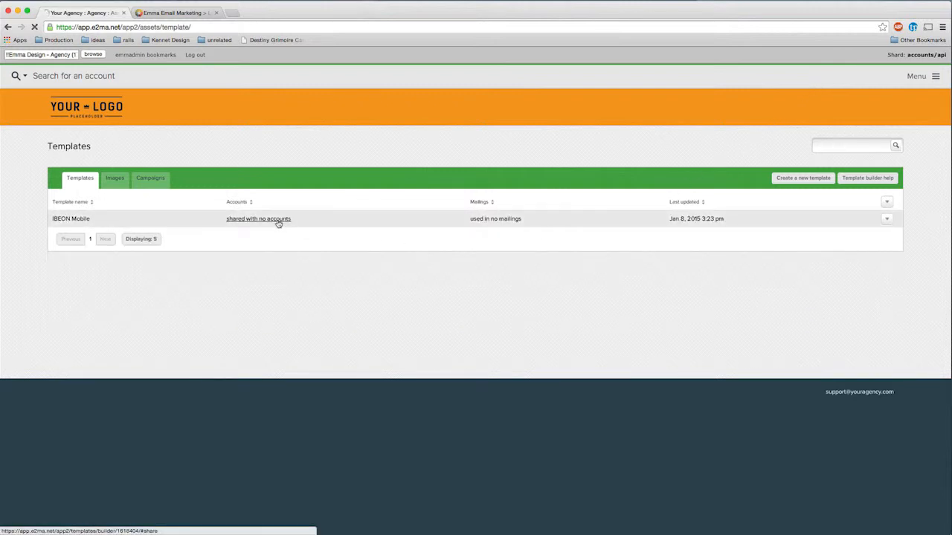
click(259, 217)
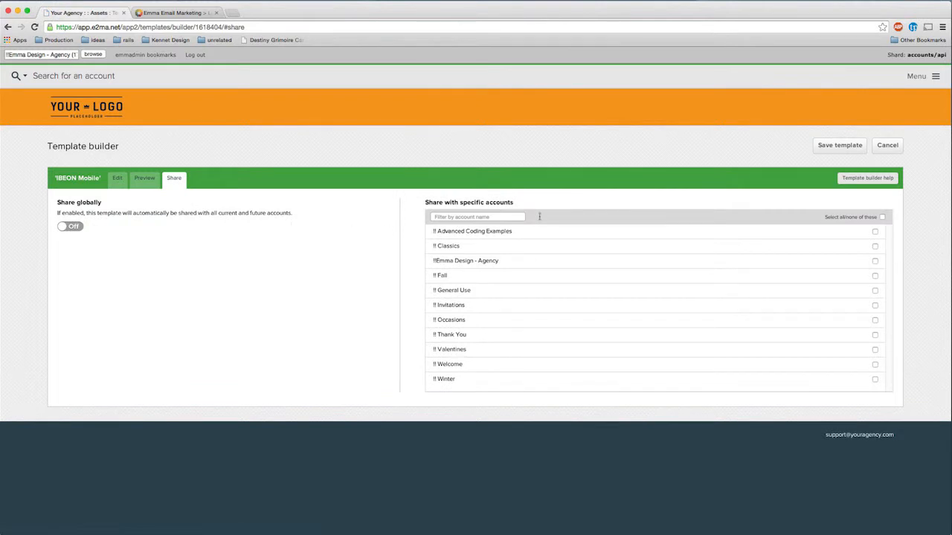
click(874, 232)
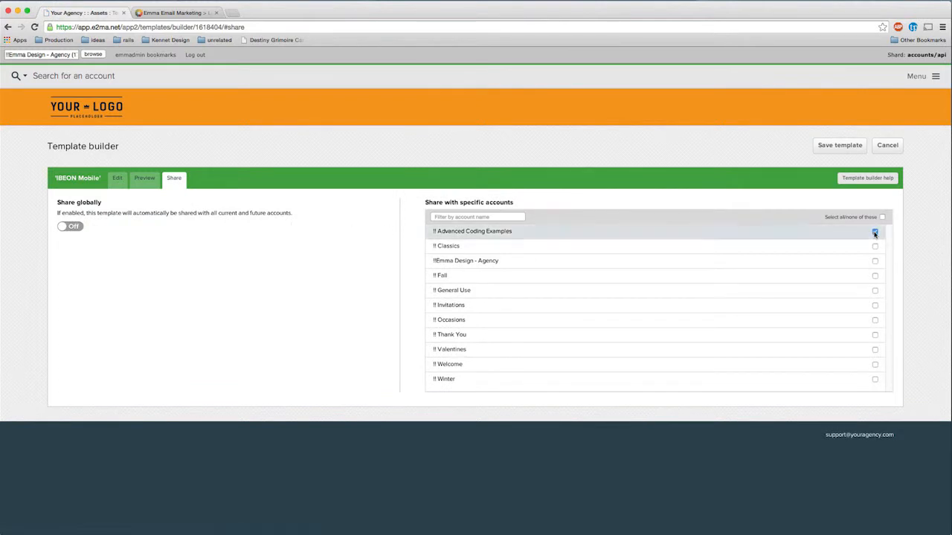
click(874, 232)
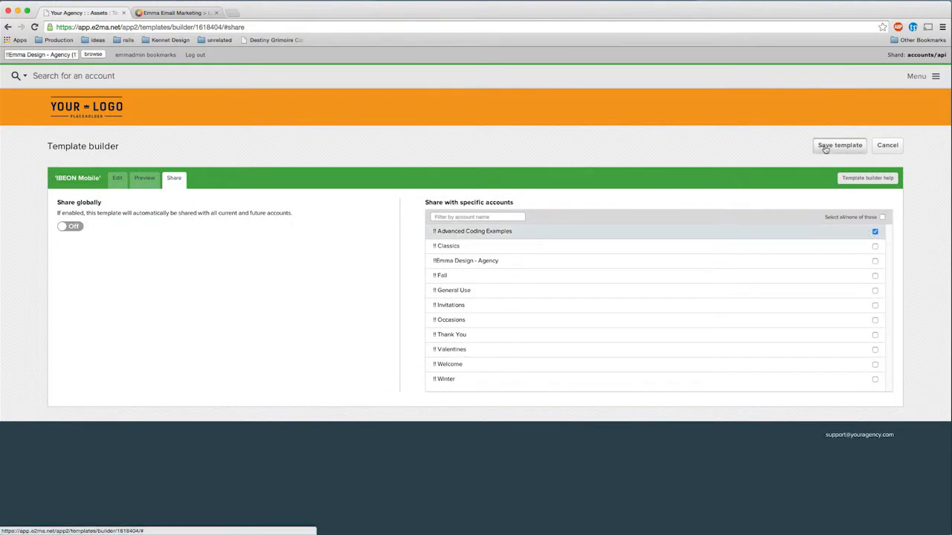
click(838, 146)
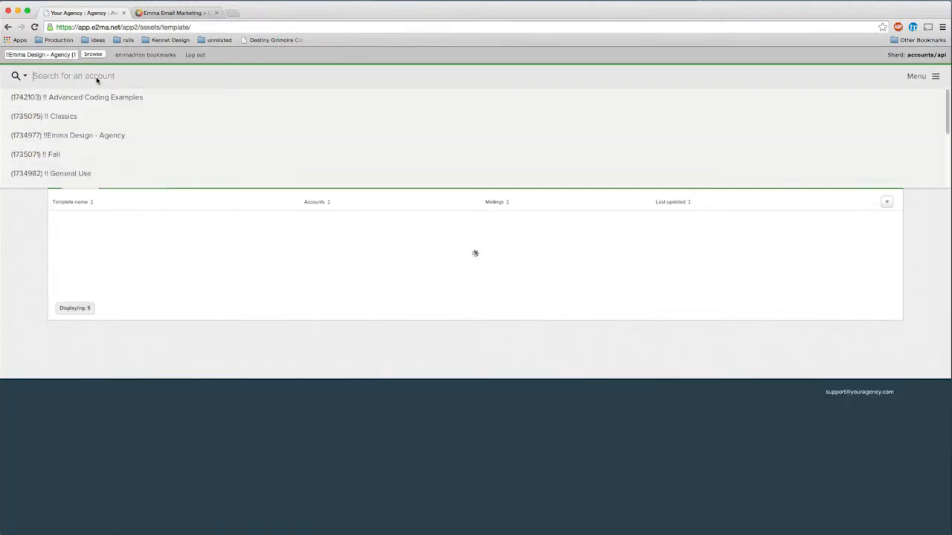
Step: In the Advanced Coding Examples account, start a new mailing based on the IBEON Mobile template
click(77, 98)
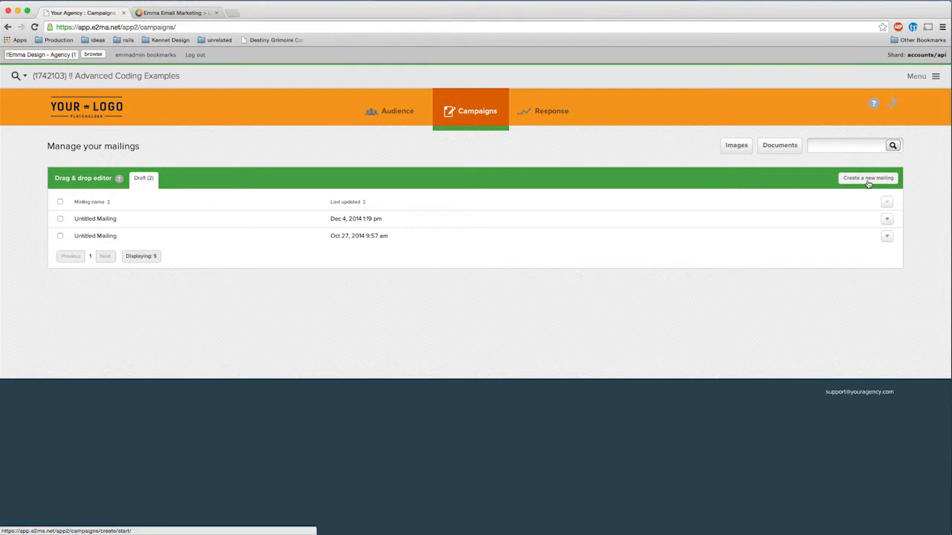
click(867, 179)
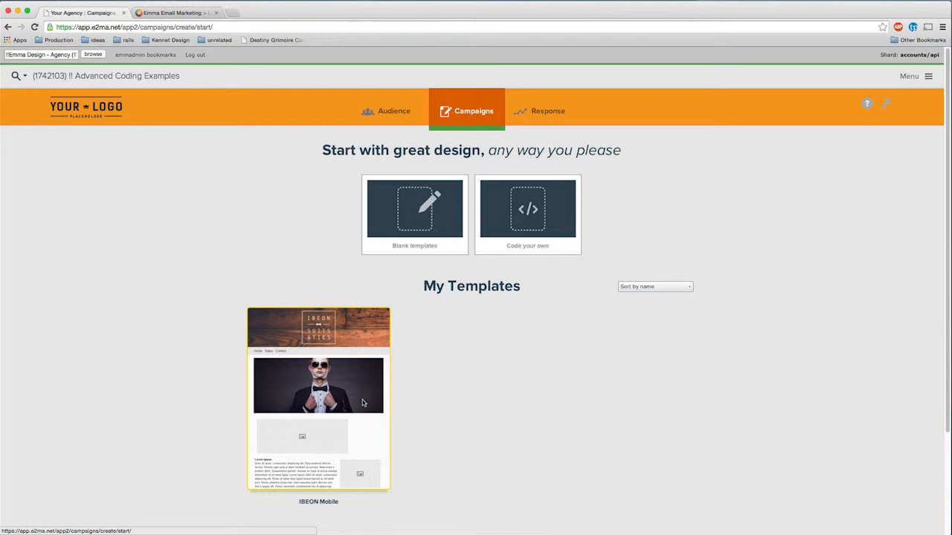
click(318, 401)
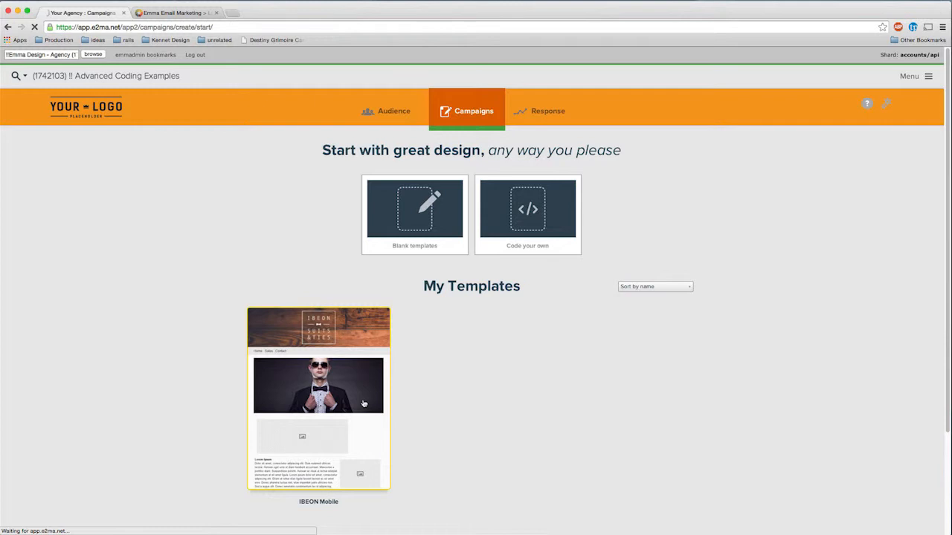
click(318, 385)
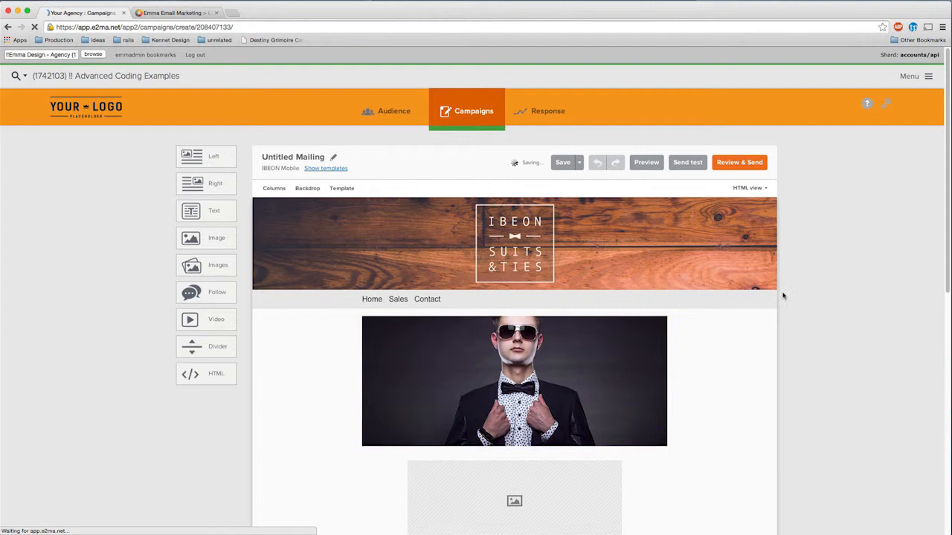
Step: Scroll through the untitled IBEON Mobile mailing in the editor to review its design
scroll(down, 3)
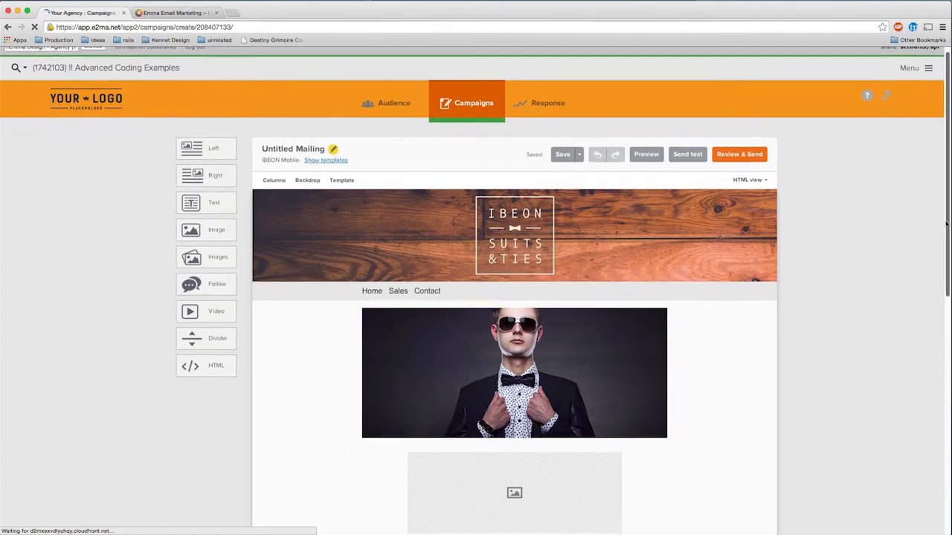
scroll(down, 3)
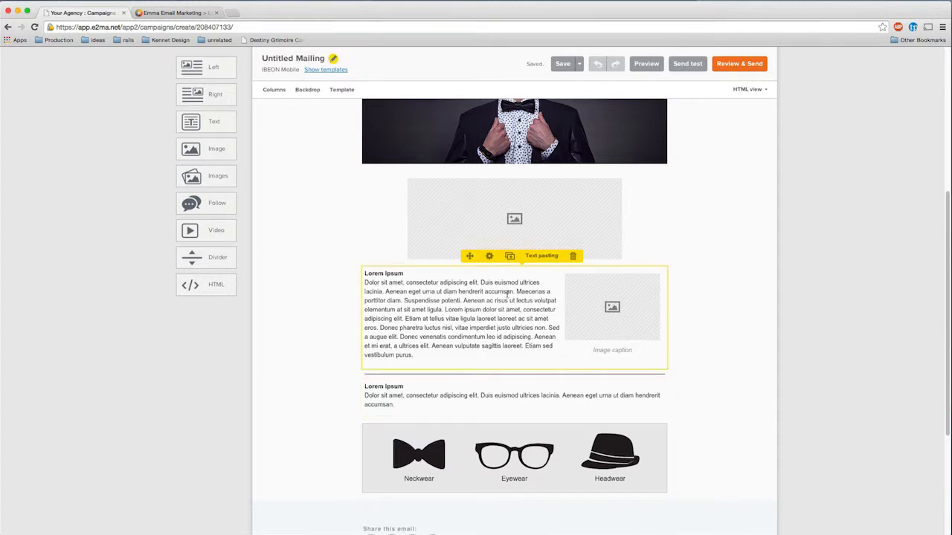
scroll(up, 3)
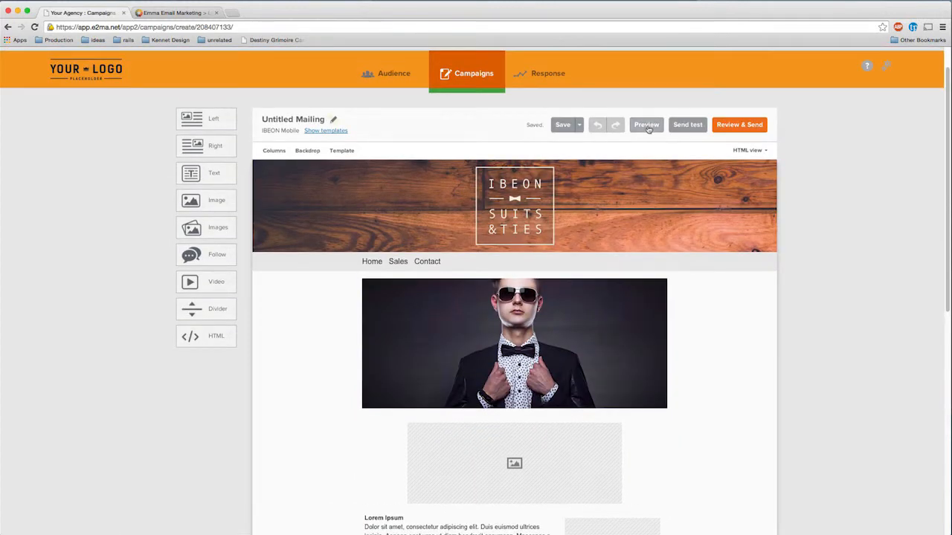
Step: Preview the mailing in phone layout down to the footer, then move to the Litmus test setup
click(645, 125)
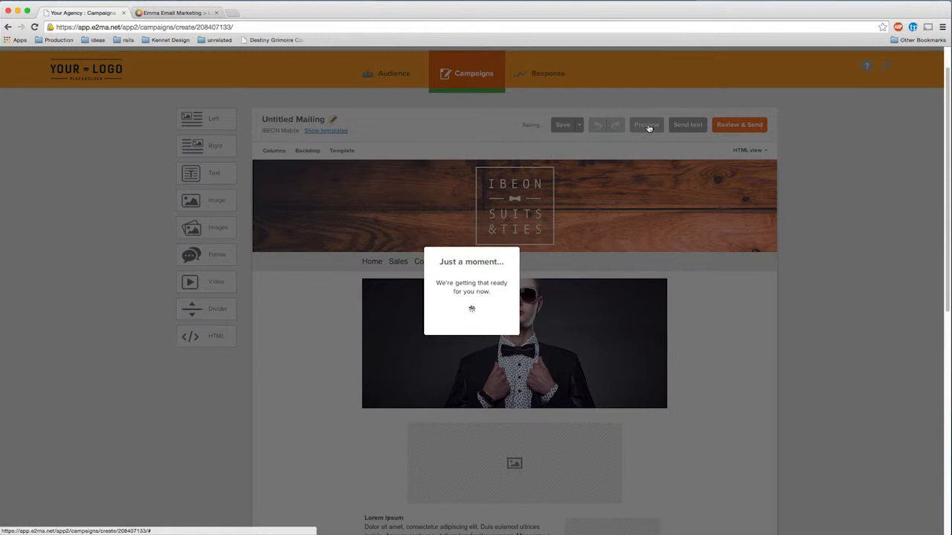
click(645, 125)
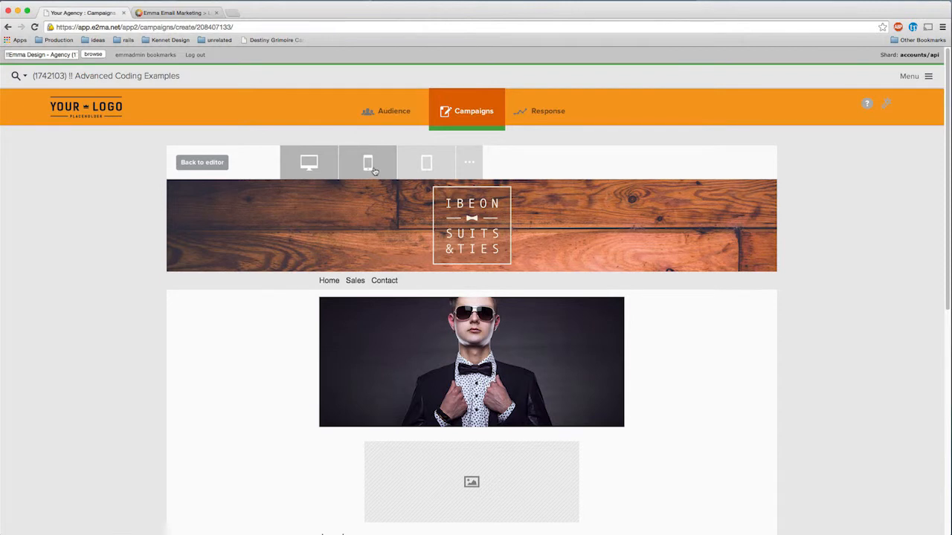
click(367, 162)
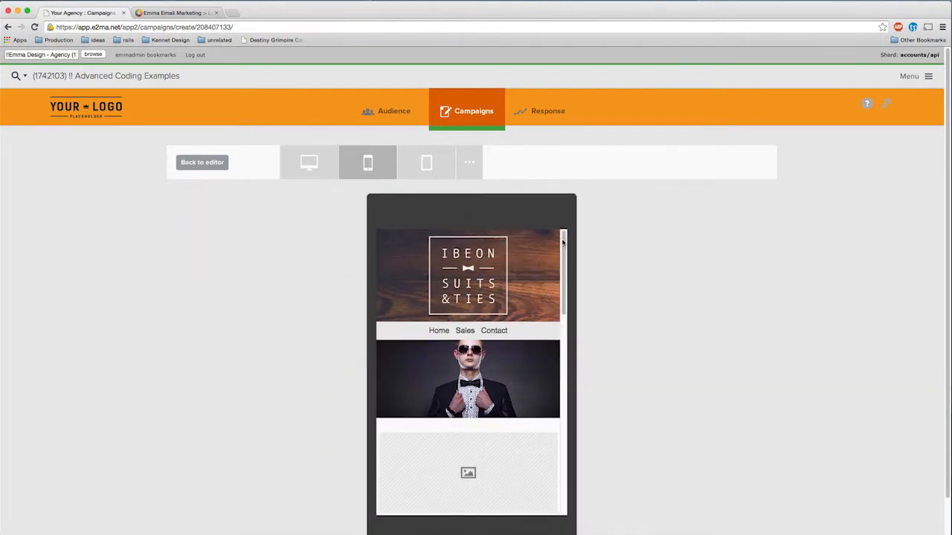
scroll(down, 3)
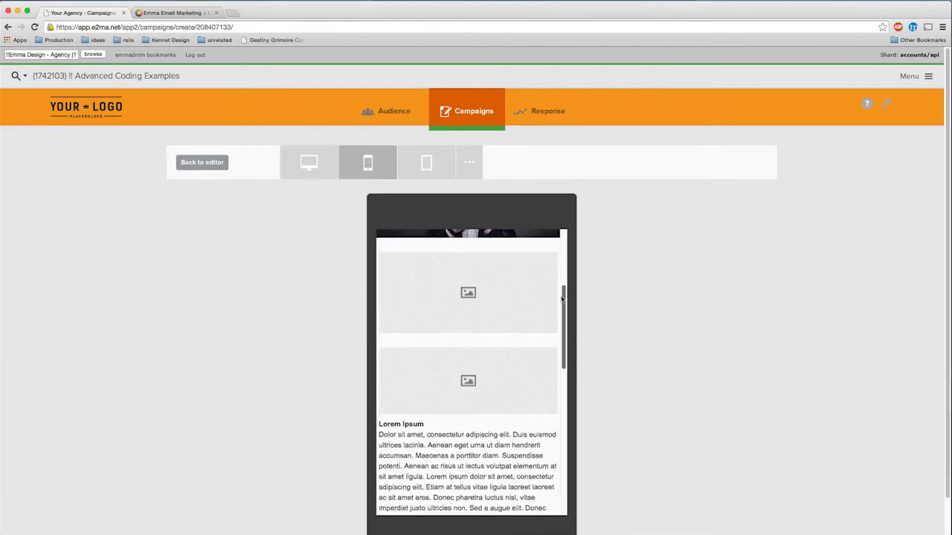
scroll(down, 3)
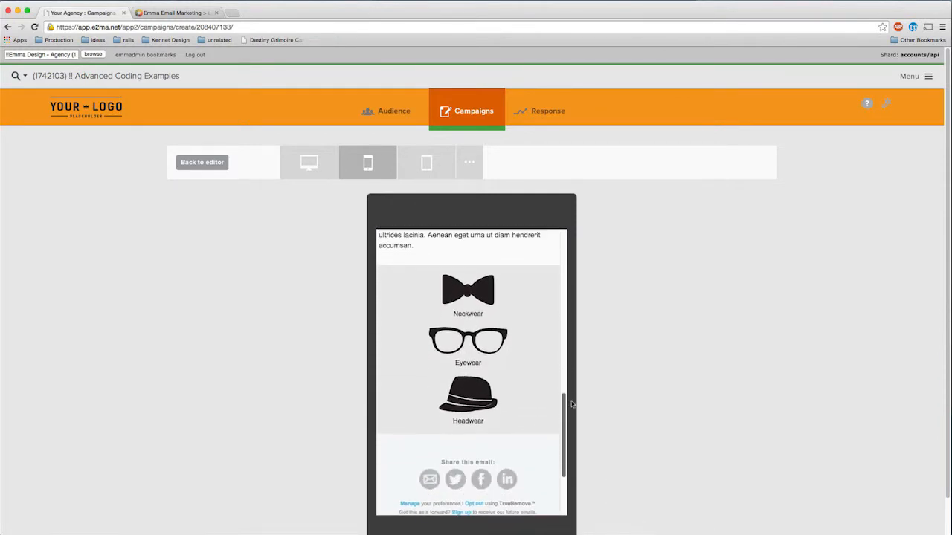
scroll(down, 3)
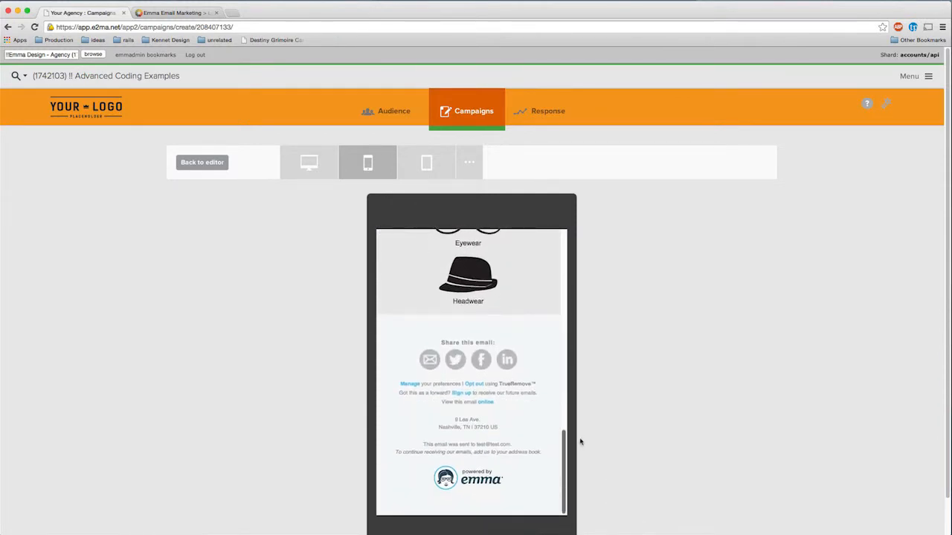
click(202, 163)
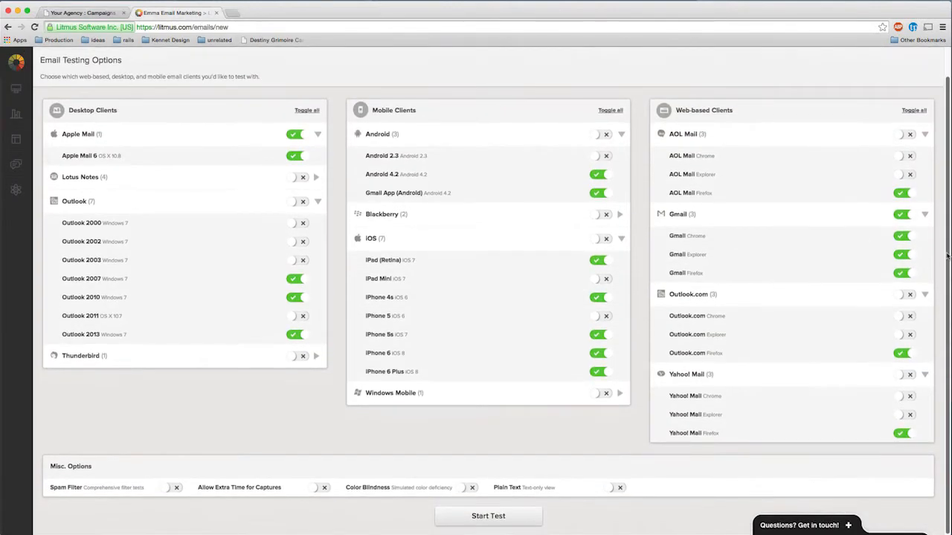
Step: Start the Litmus email test and select the send-to test address it supplies
click(487, 516)
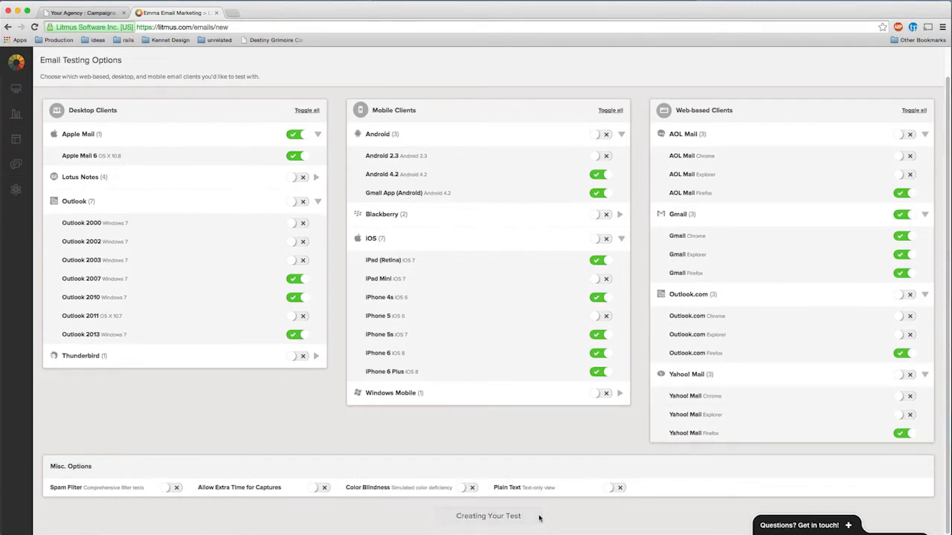
click(488, 514)
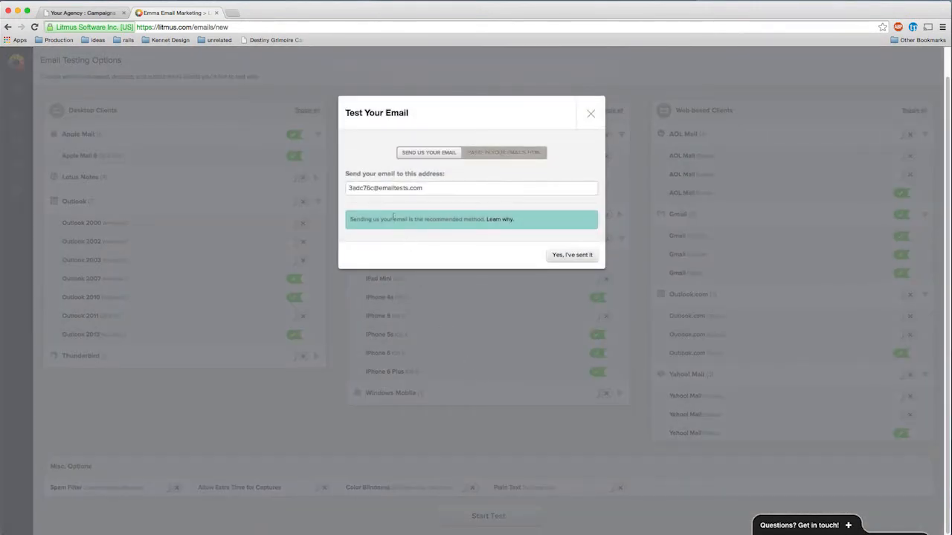
click(469, 187)
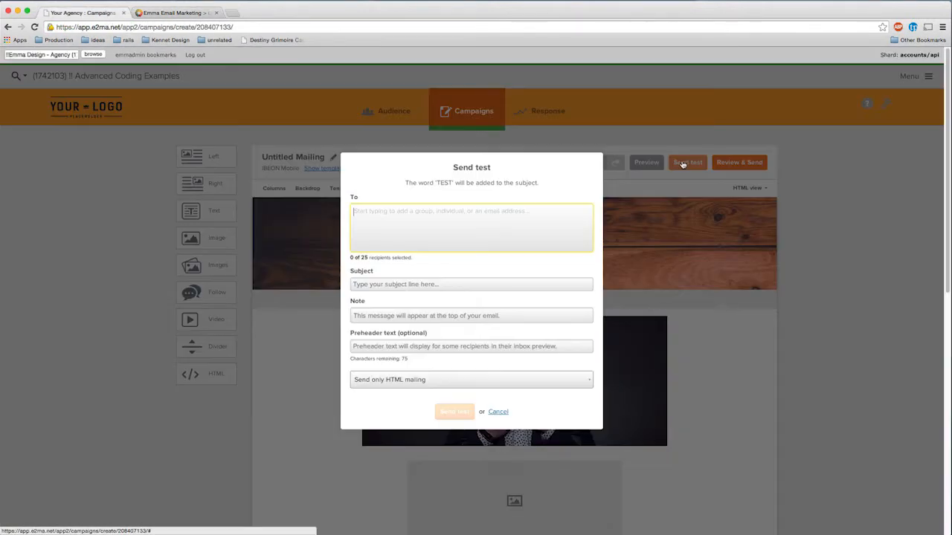
mouse_move(407, 275)
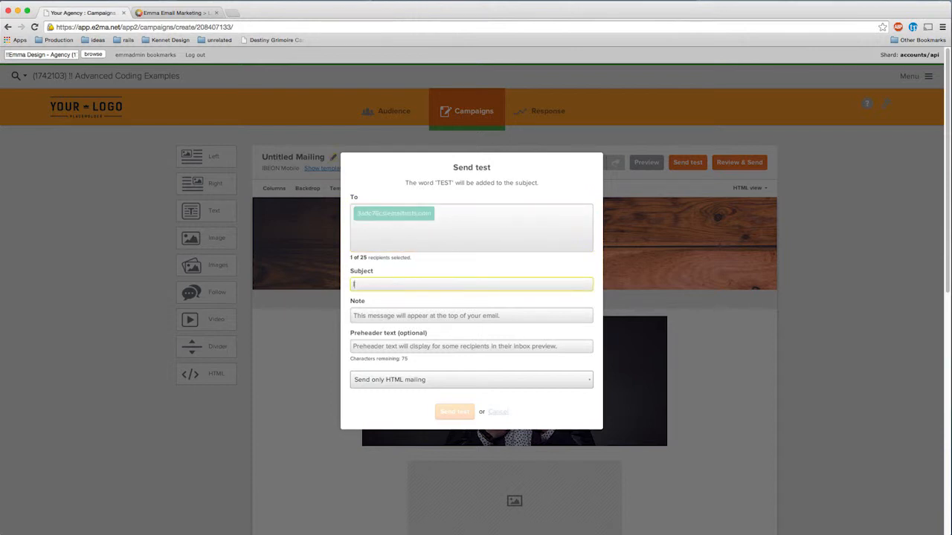
Step: Send the test mailing to the Litmus address with subject 'Ibeon Test 1'
text(Ibeon Te4s)
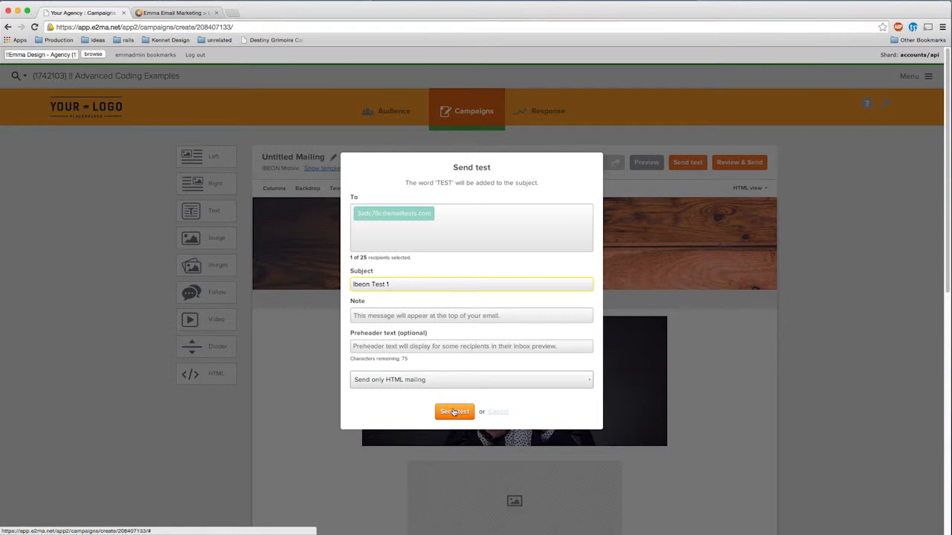
click(455, 410)
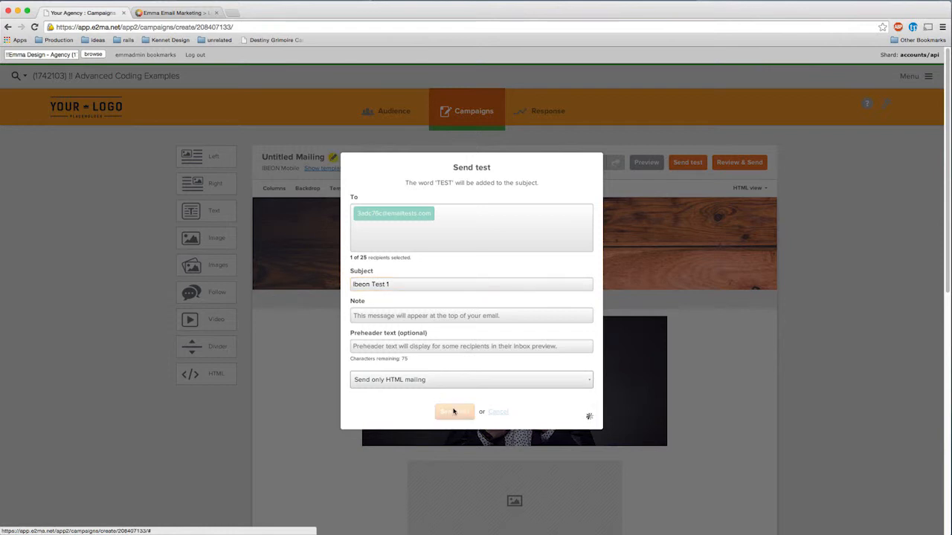
click(497, 412)
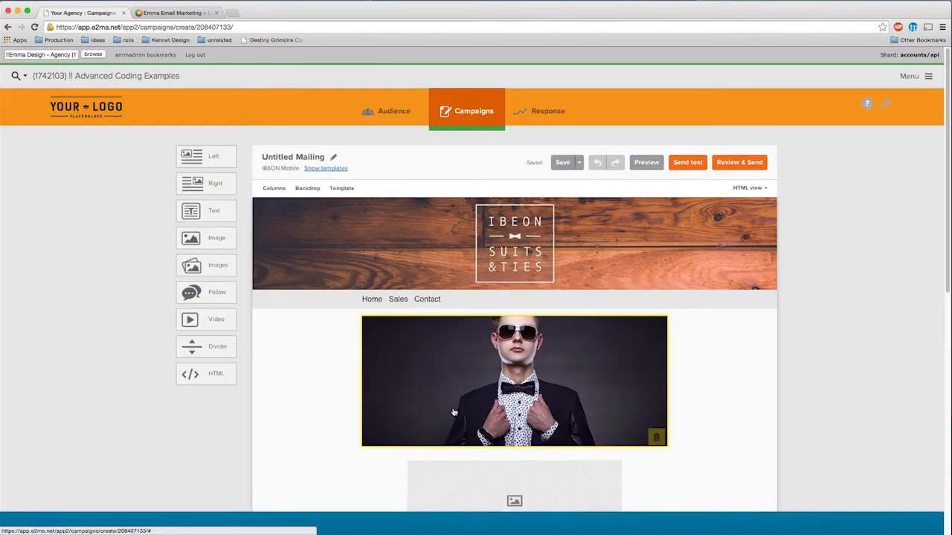
click(687, 162)
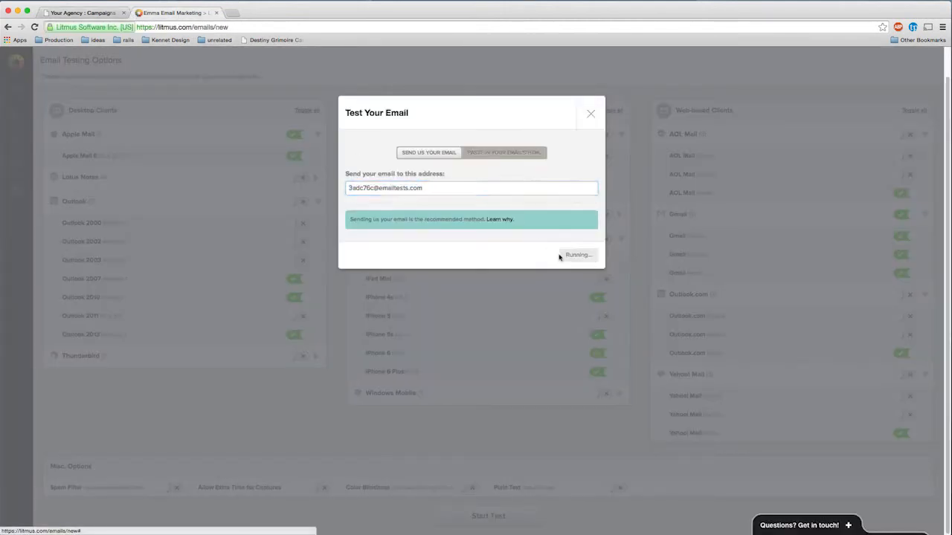
Step: Confirm 'Yes, I've sent it' so Litmus starts rendering the client previews
click(577, 254)
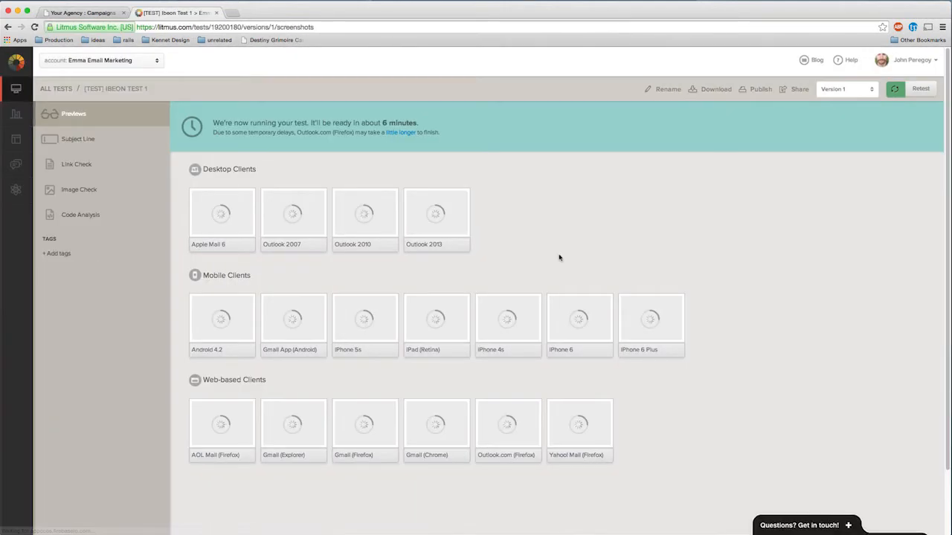